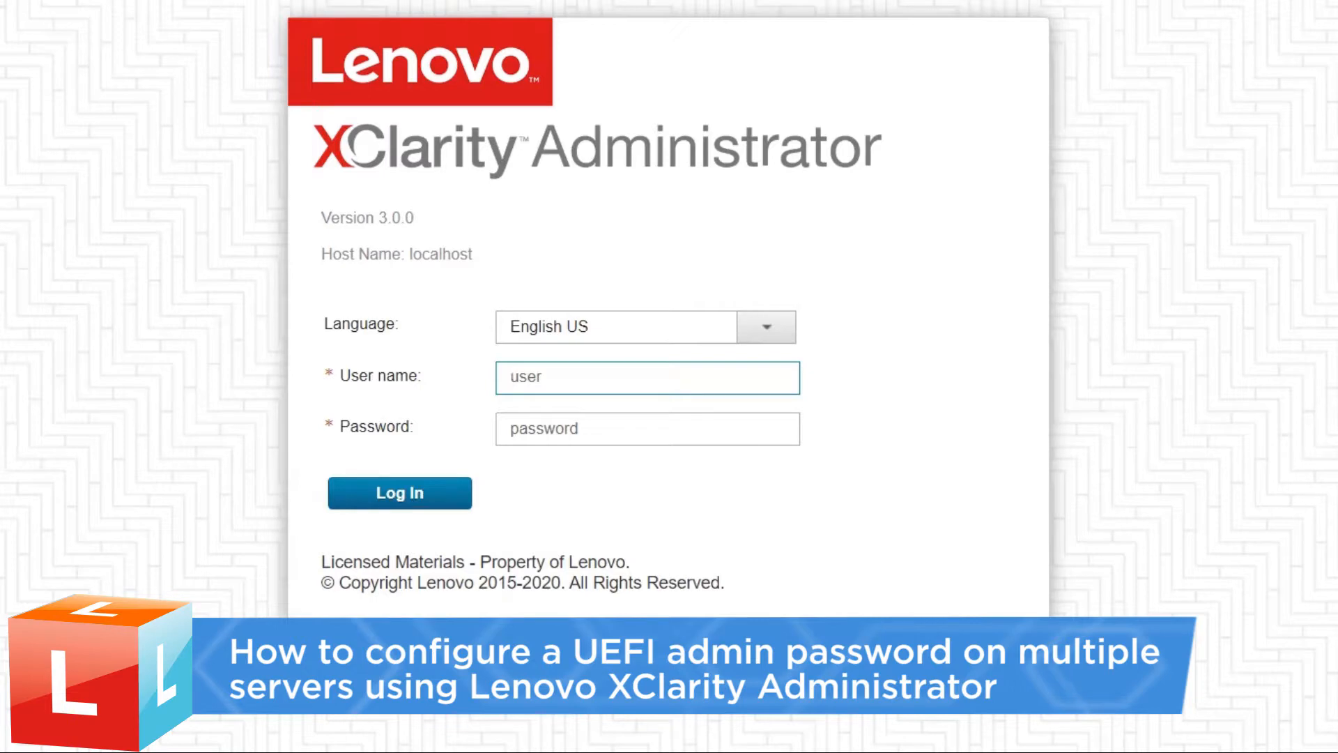
- Log in as user 'support' with its password to reach the hardware dashboard
{"action": "type", "text": "support"}
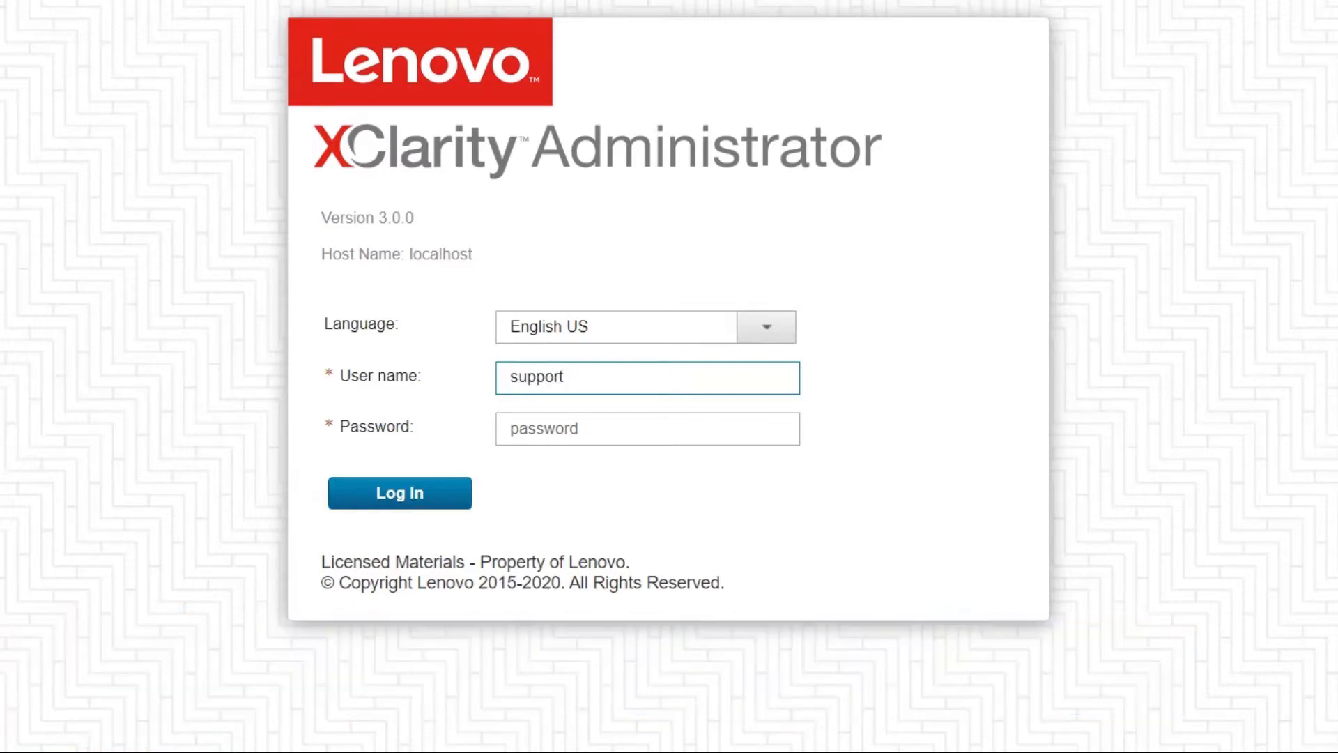
{"action": "type", "text": "••"}
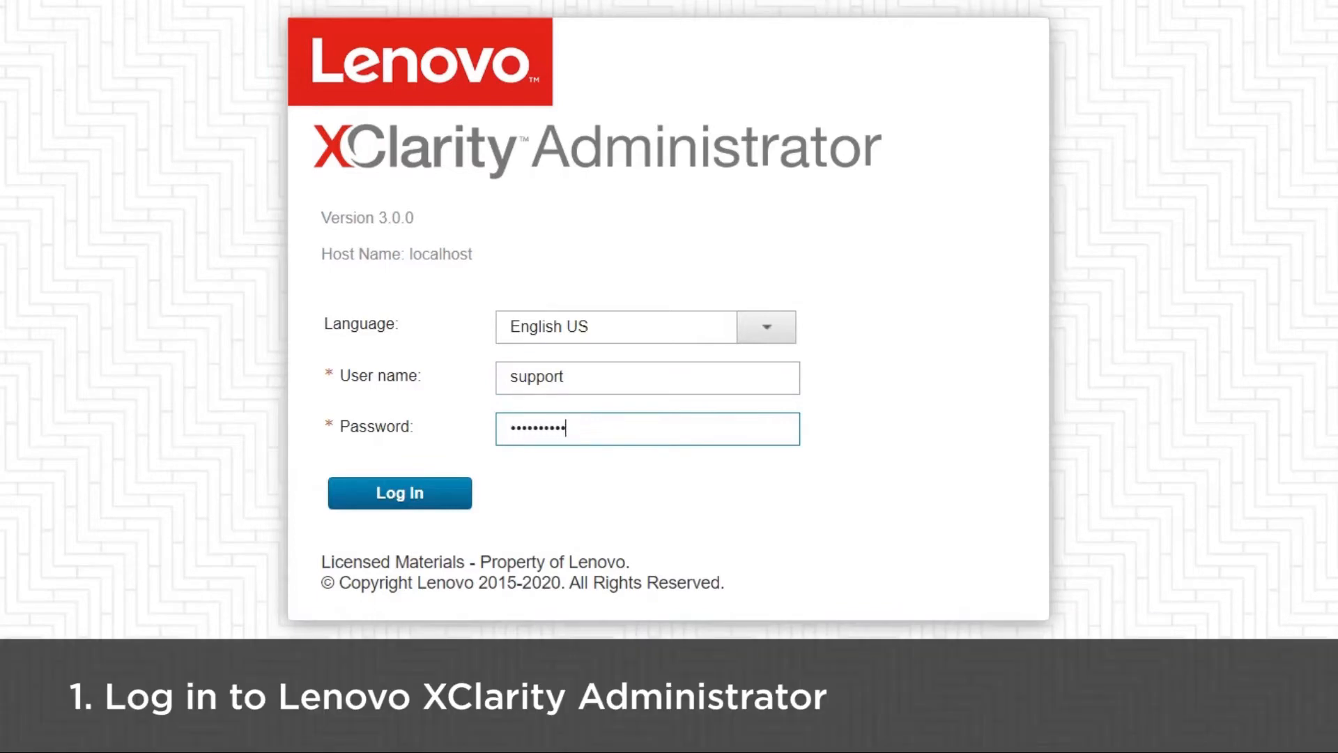
{"action": "left_click", "coordinate": [399, 492]}
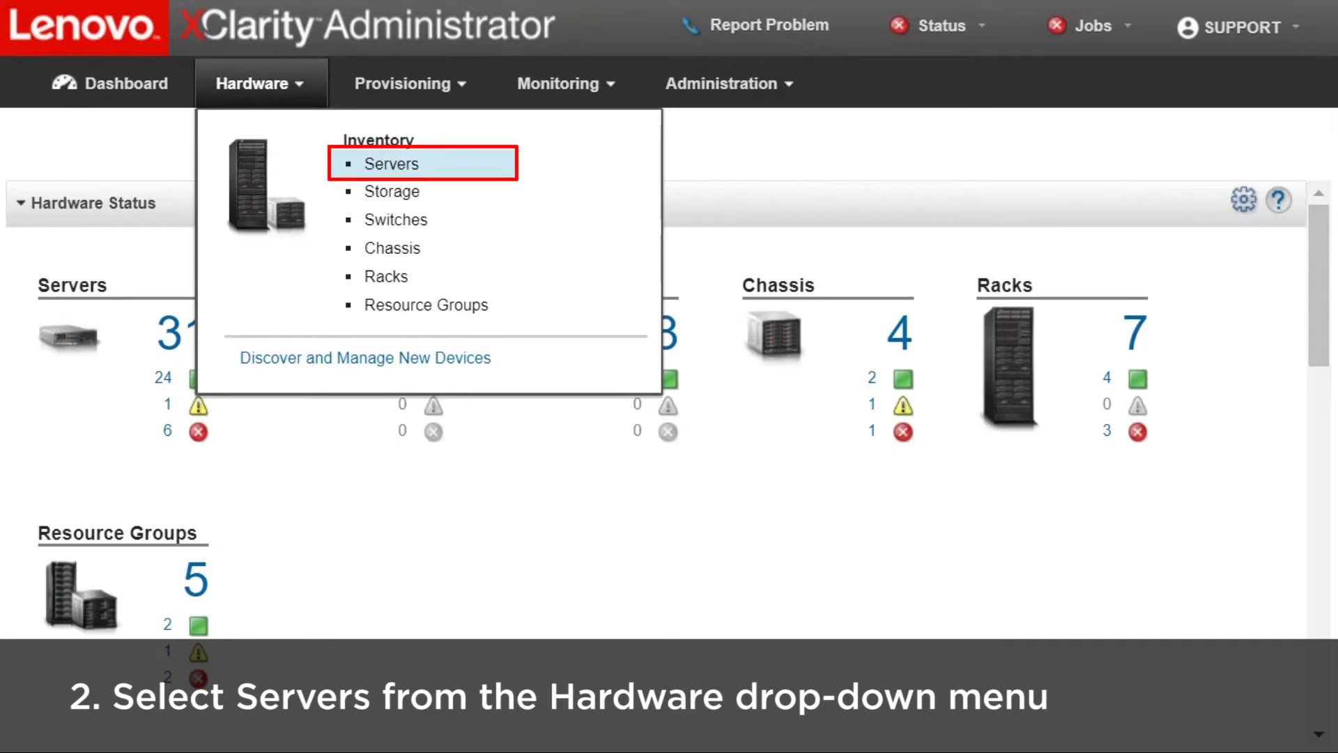
- From Hardware > Servers, locate SR650-3 in the list and open its summary page
{"action": "left_click", "coordinate": [390, 165]}
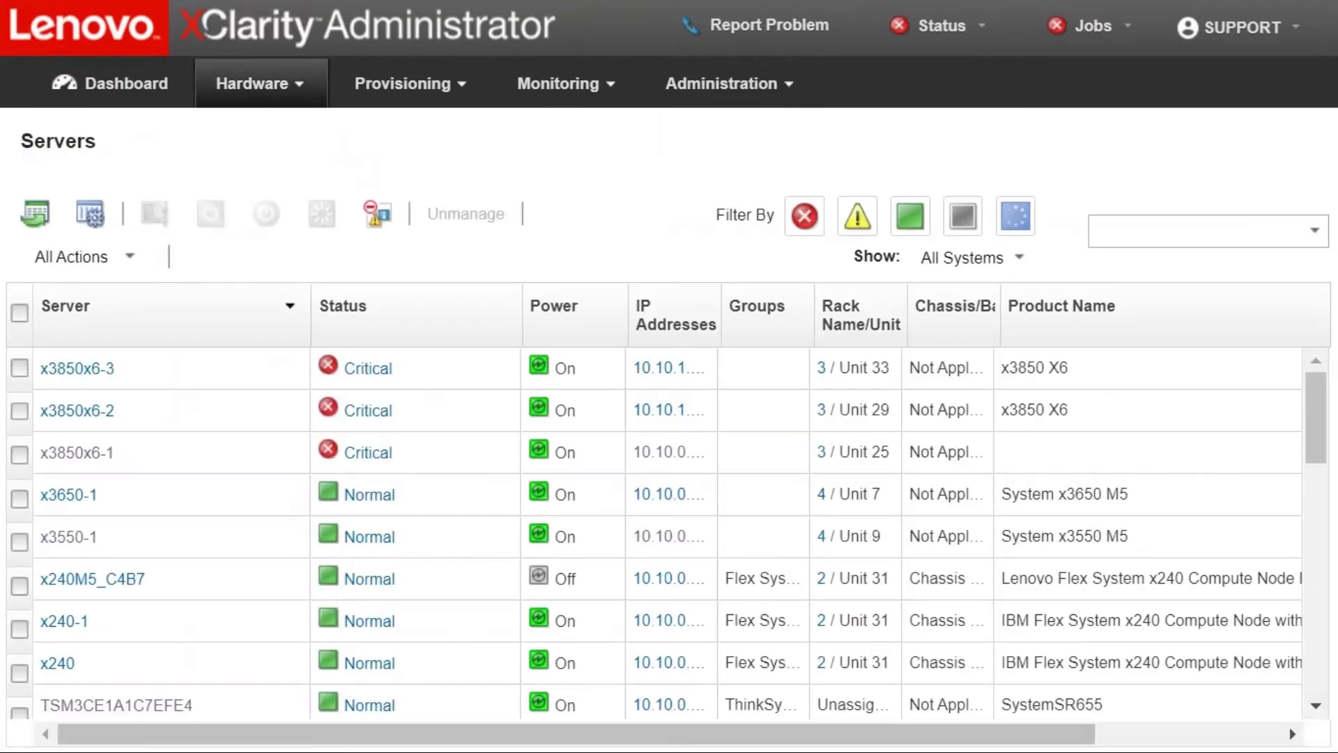
{"action": "scroll", "scroll_direction": "down", "scroll_amount": 3}
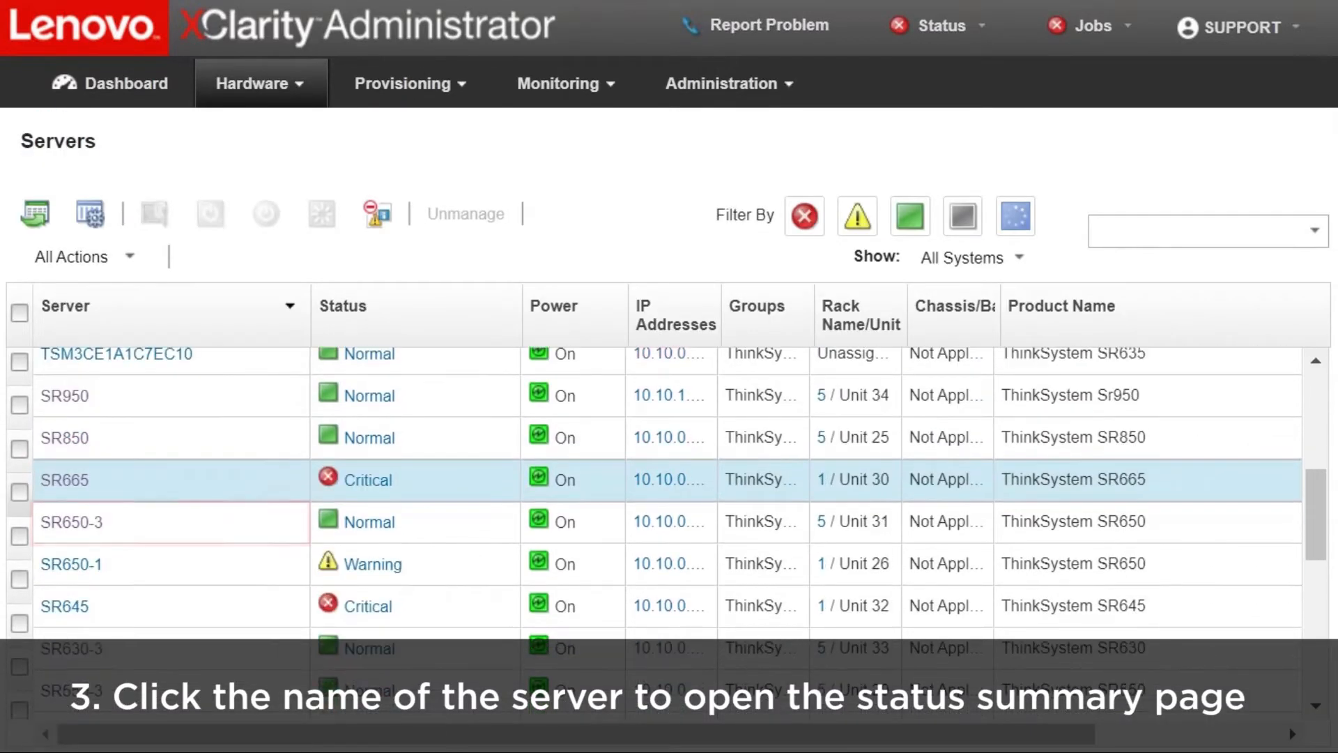
{"action": "left_click", "coordinate": [71, 521]}
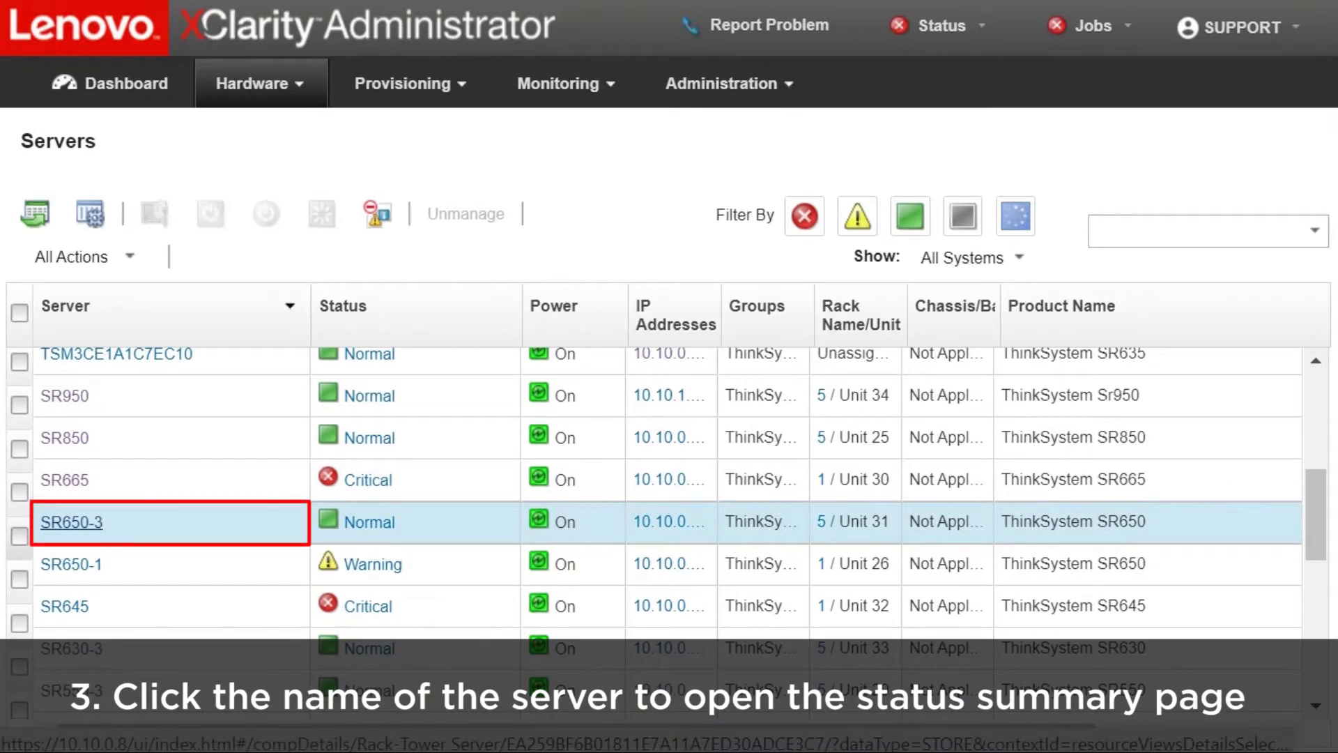
{"action": "left_click", "coordinate": [71, 521]}
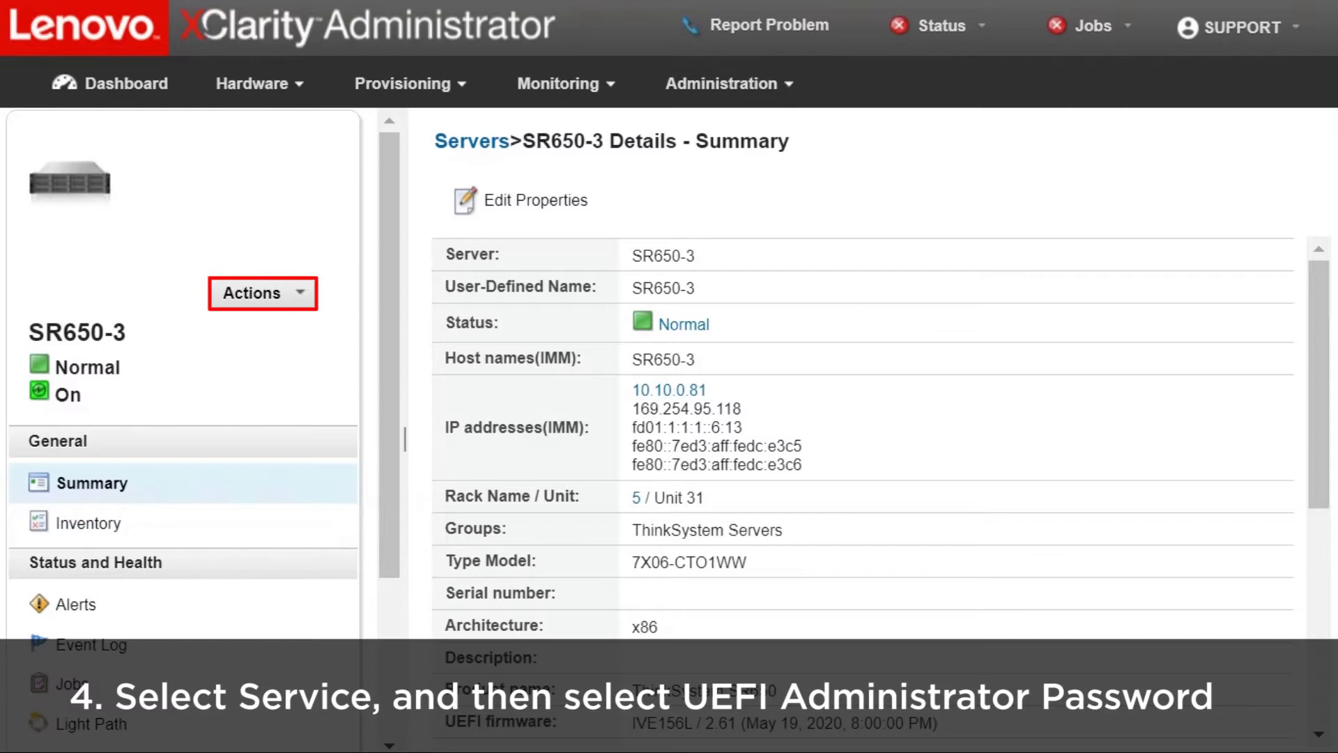
- Choose Actions > Service > UEFI Administrator Password for SR650-3
{"action": "left_click", "coordinate": [262, 292]}
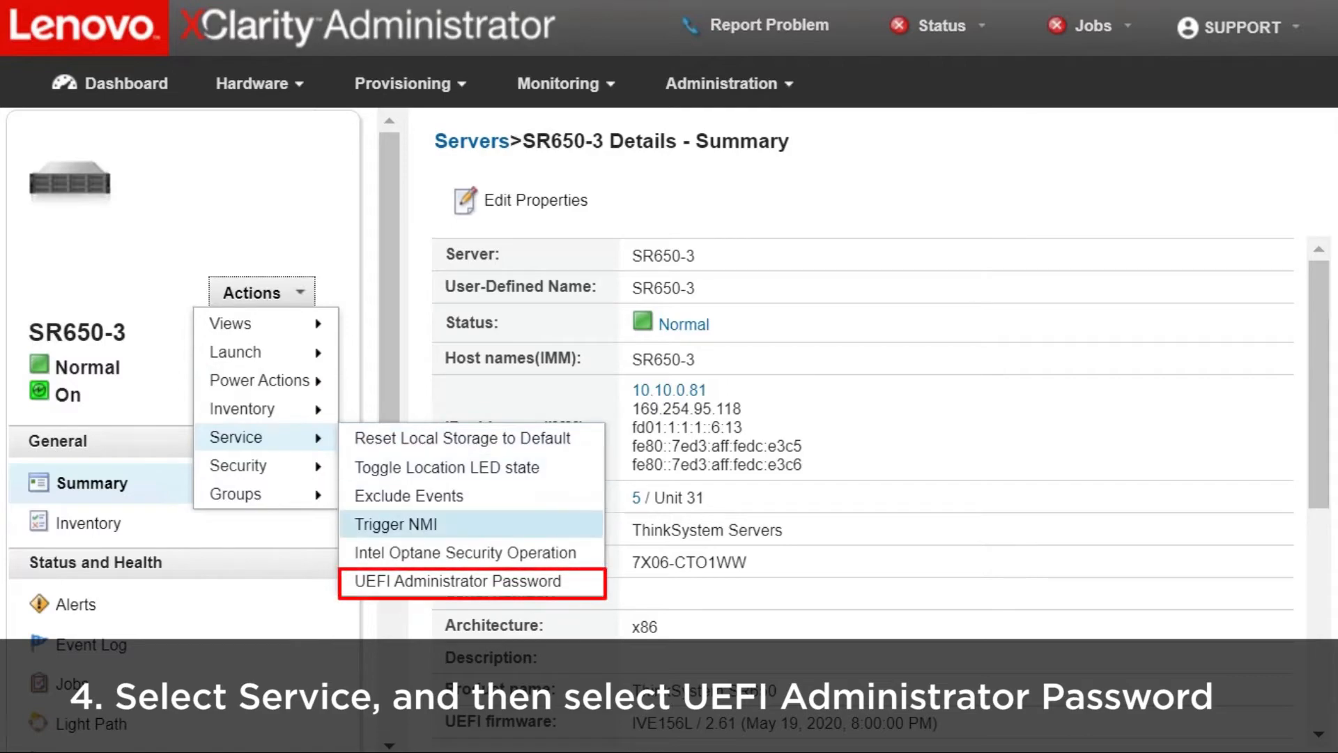
{"action": "left_click", "coordinate": [457, 581]}
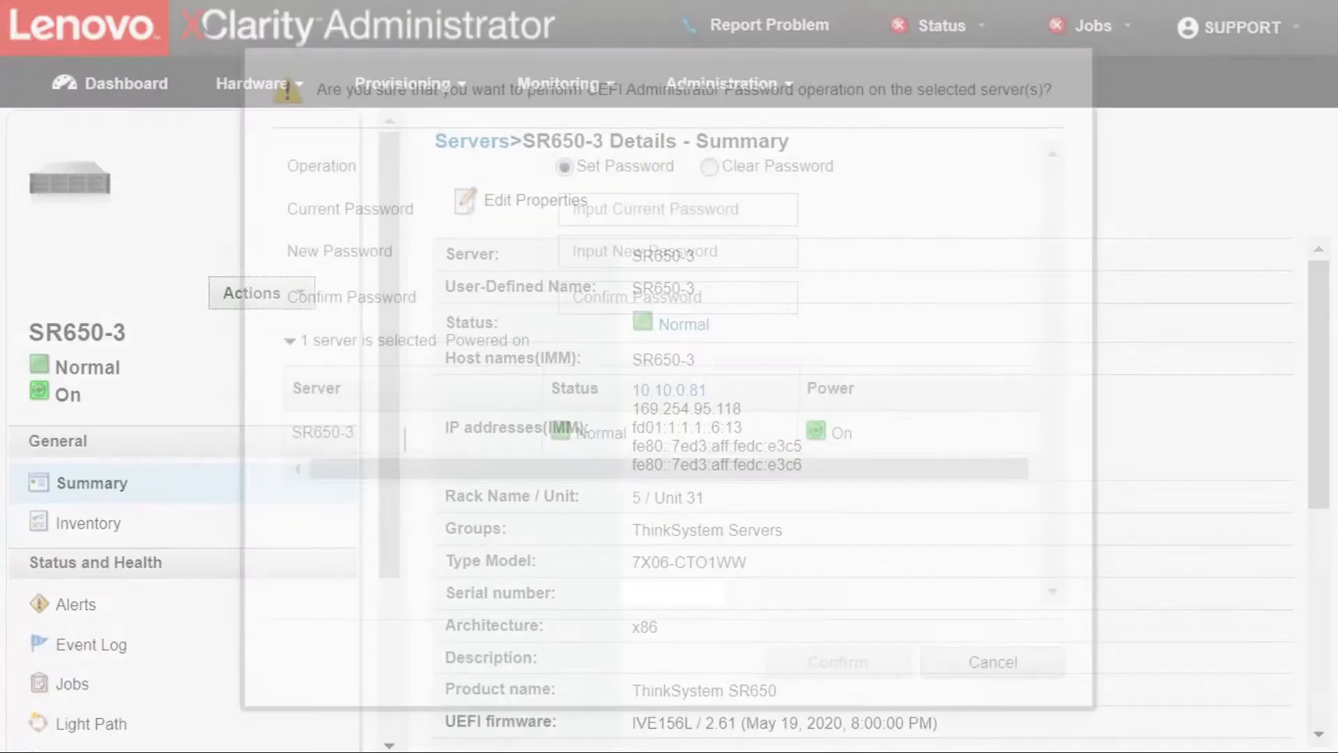
- Select Set Password, enter and confirm the new password, and confirm to start the job
{"action": "left_click", "coordinate": [678, 250]}
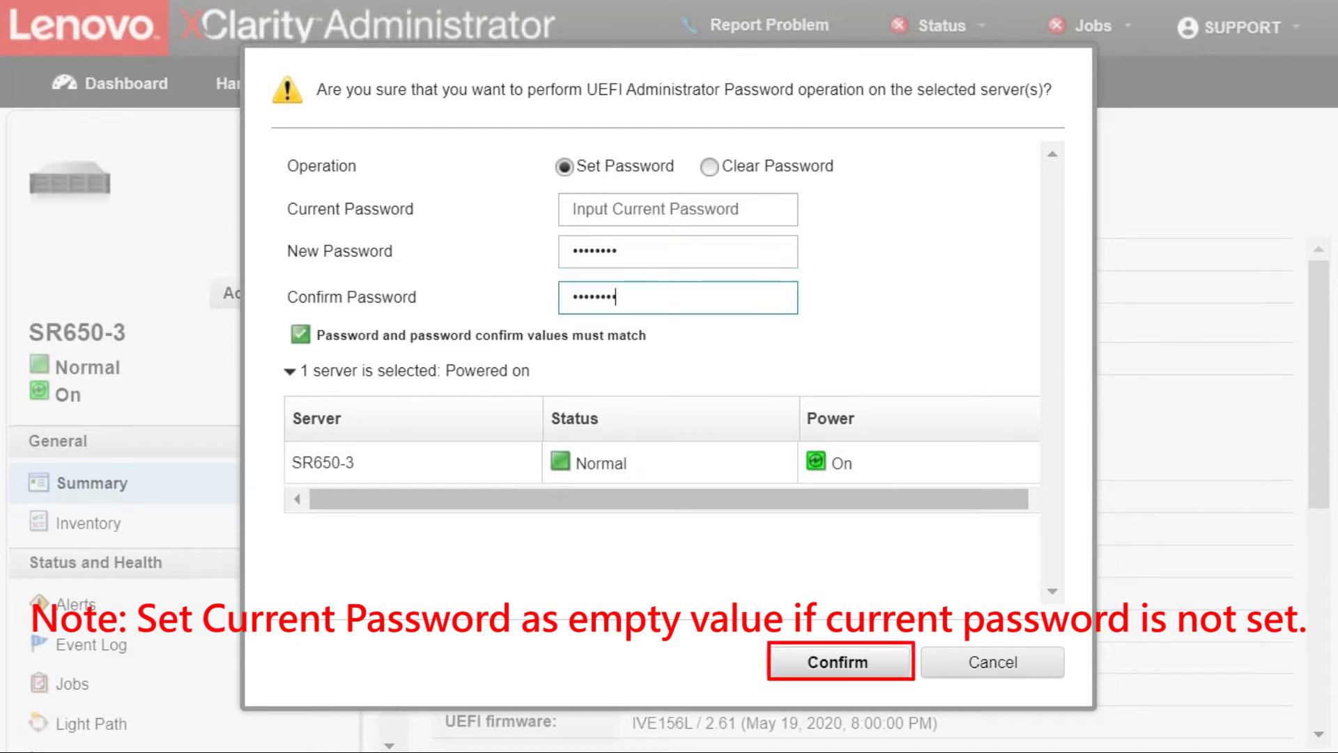
{"action": "left_click", "coordinate": [839, 660]}
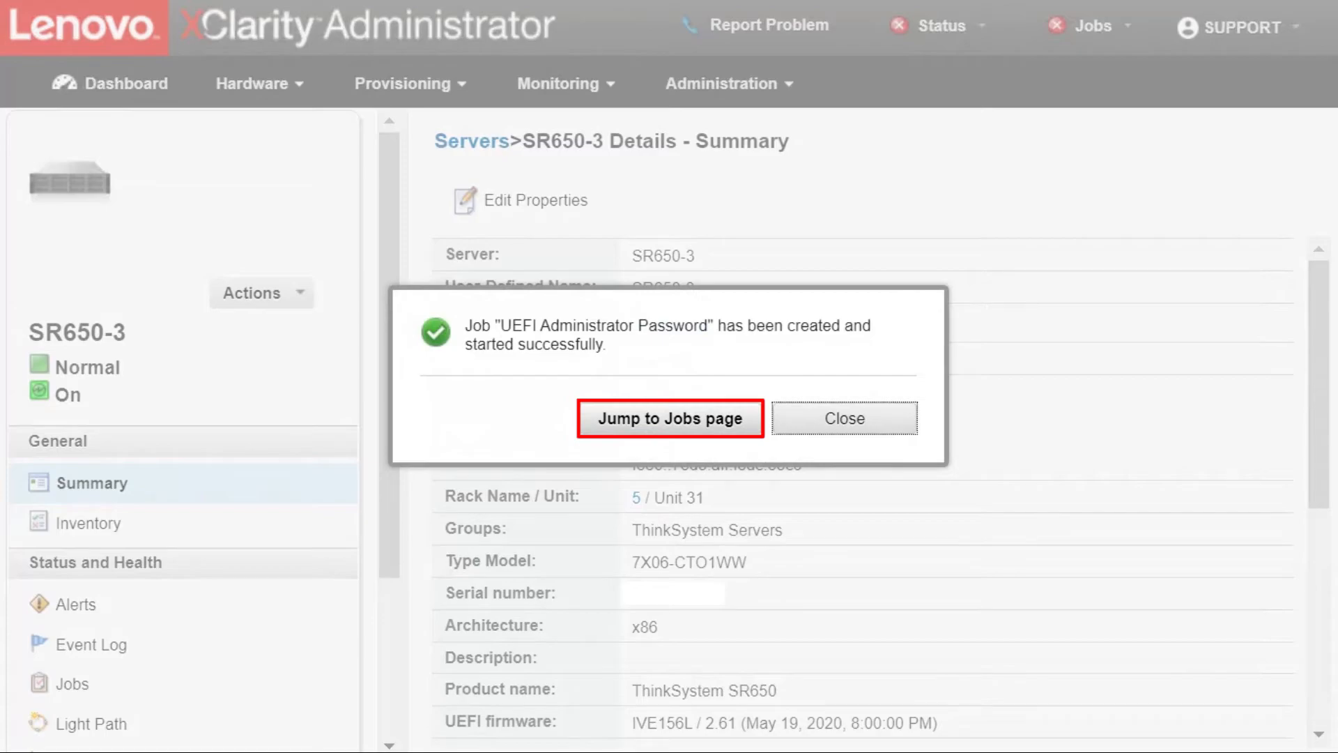
- Jump to the Jobs page and review the pending UEFI Administrator Password job for SR650-3
{"action": "left_click", "coordinate": [670, 418]}
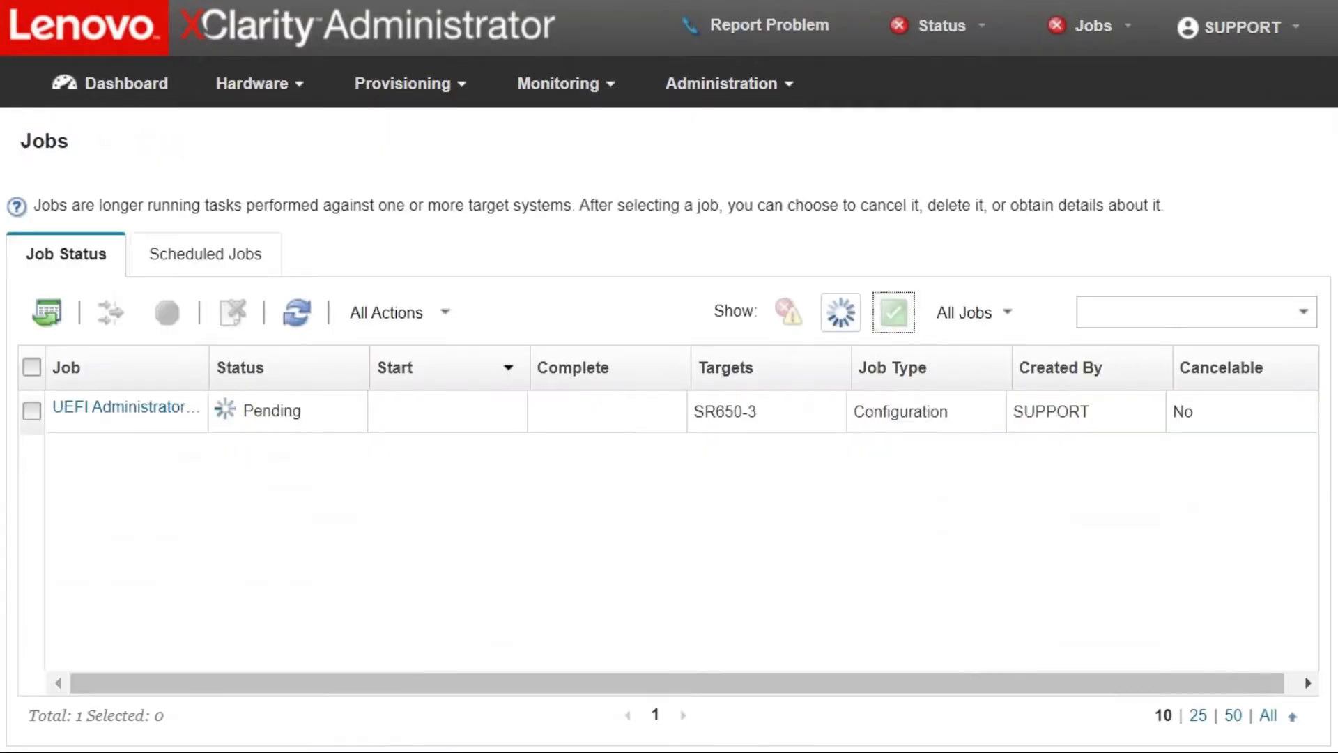
{"action": "left_click", "coordinate": [125, 407]}
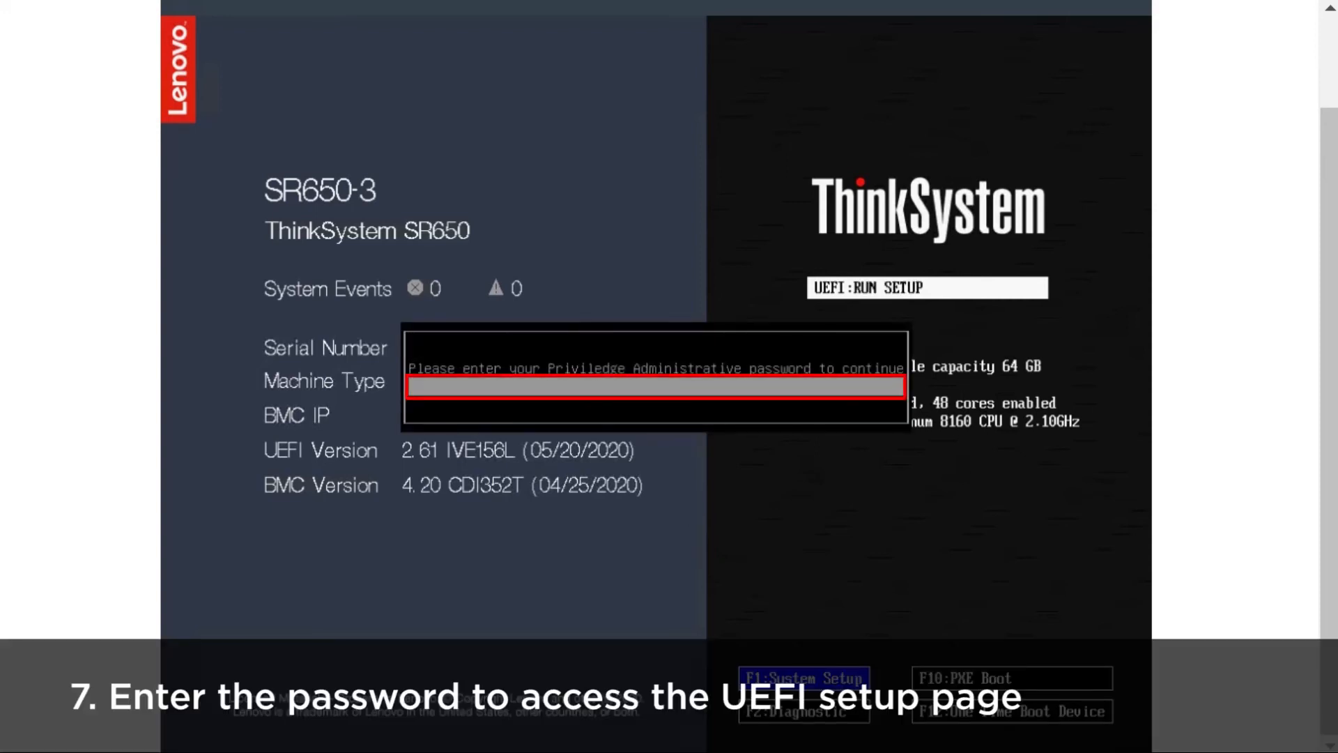
- Enter the new administrator password at the SR650-3 UEFI setup prompt
{"action": "type", "text": "***"}
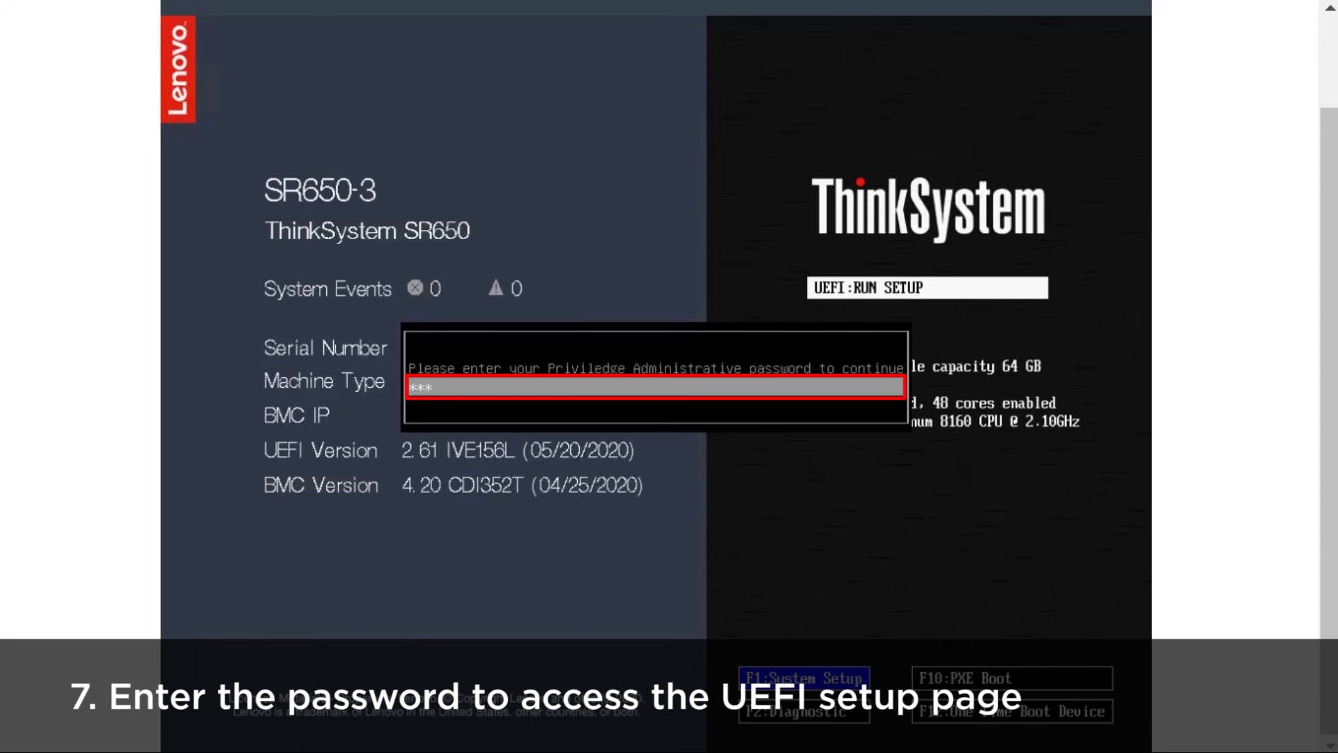